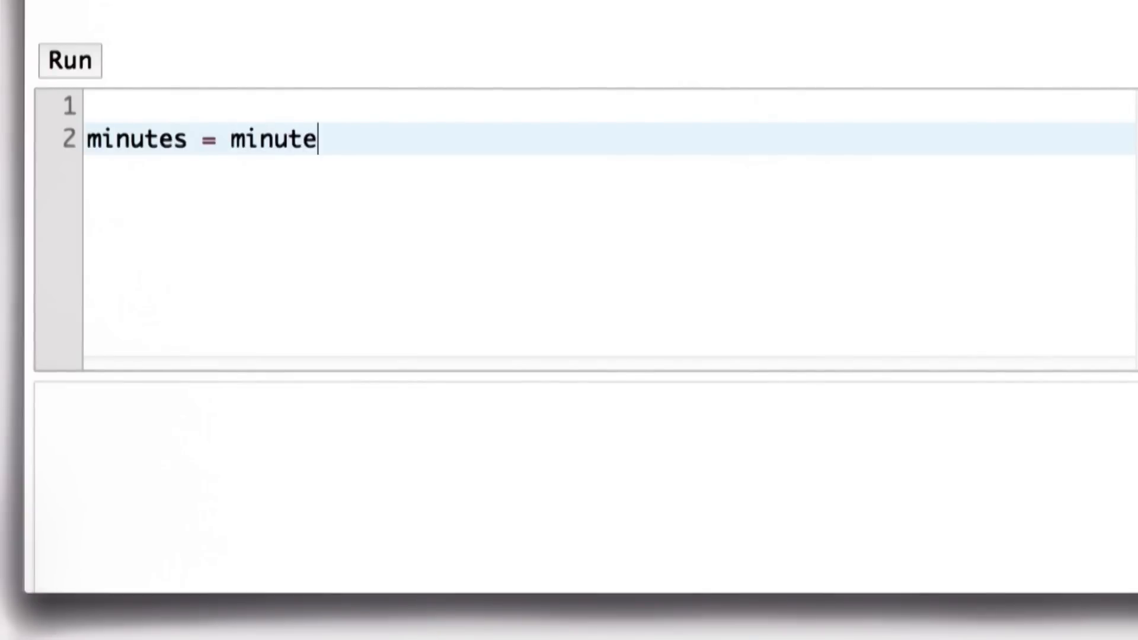
Write `minutes = minutes + 1` on line 2 with minutes never defined.
text(s + 1)
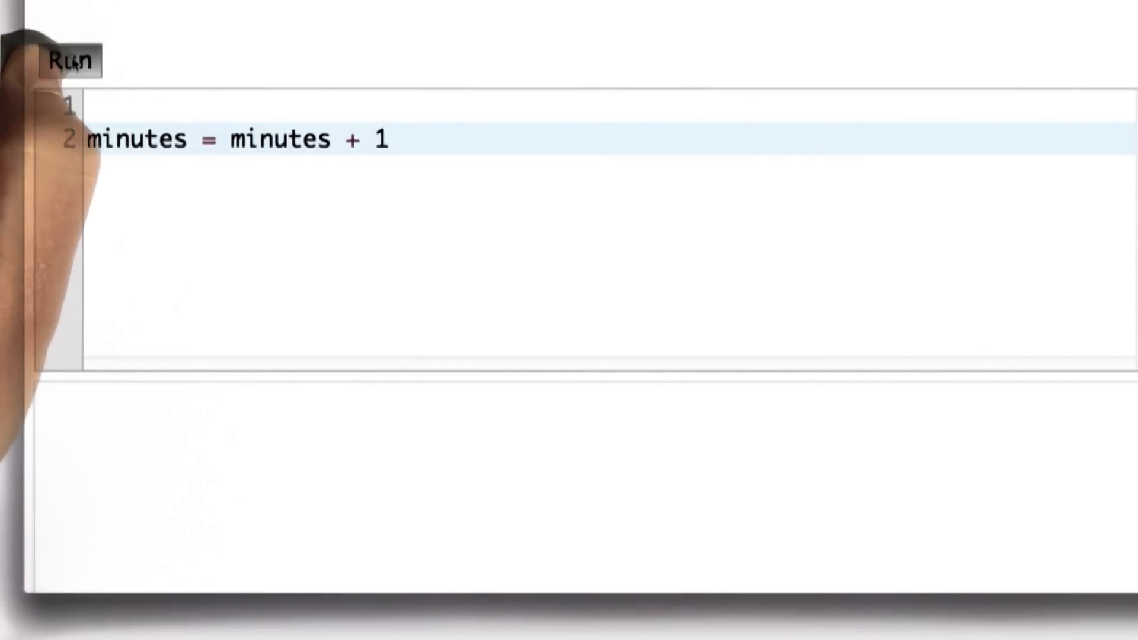
Run the script and observe NameError: name 'minutes' is not defined.
click(69, 61)
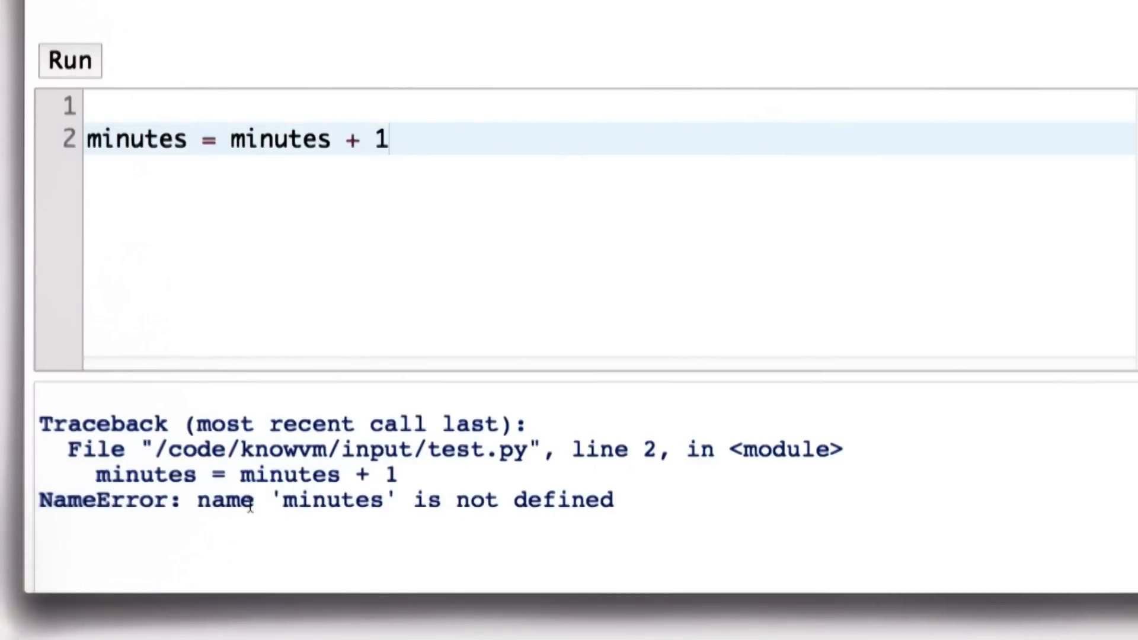
mouse_move(109, 501)
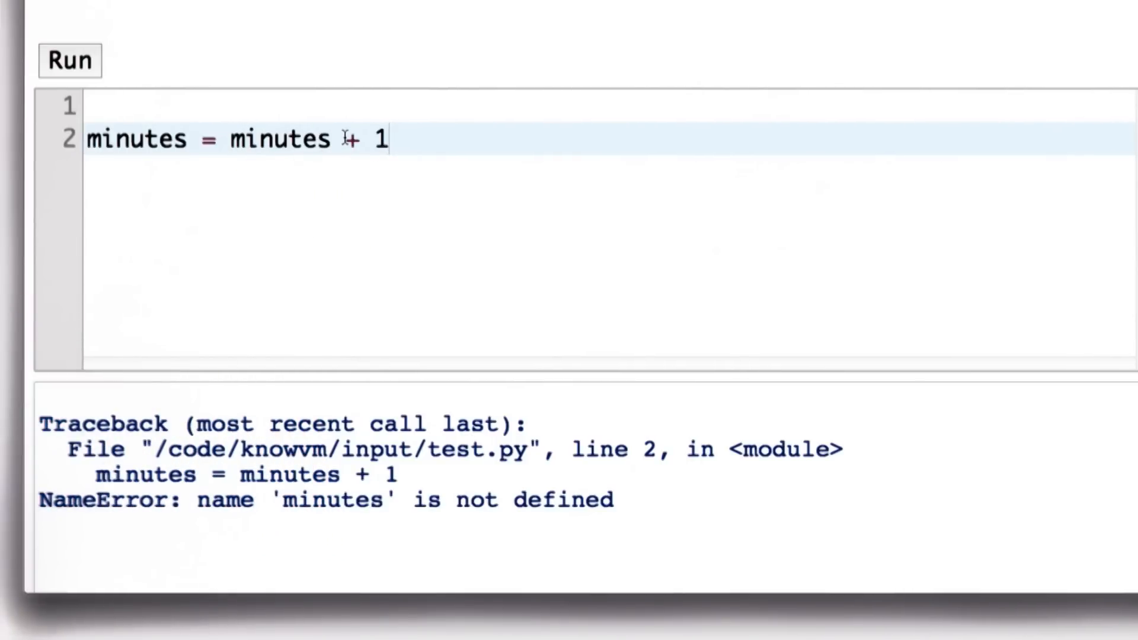
Add `minutes = 30` above the increment, then `seconds = minutes * 60` and `print seconds`.
text(min)
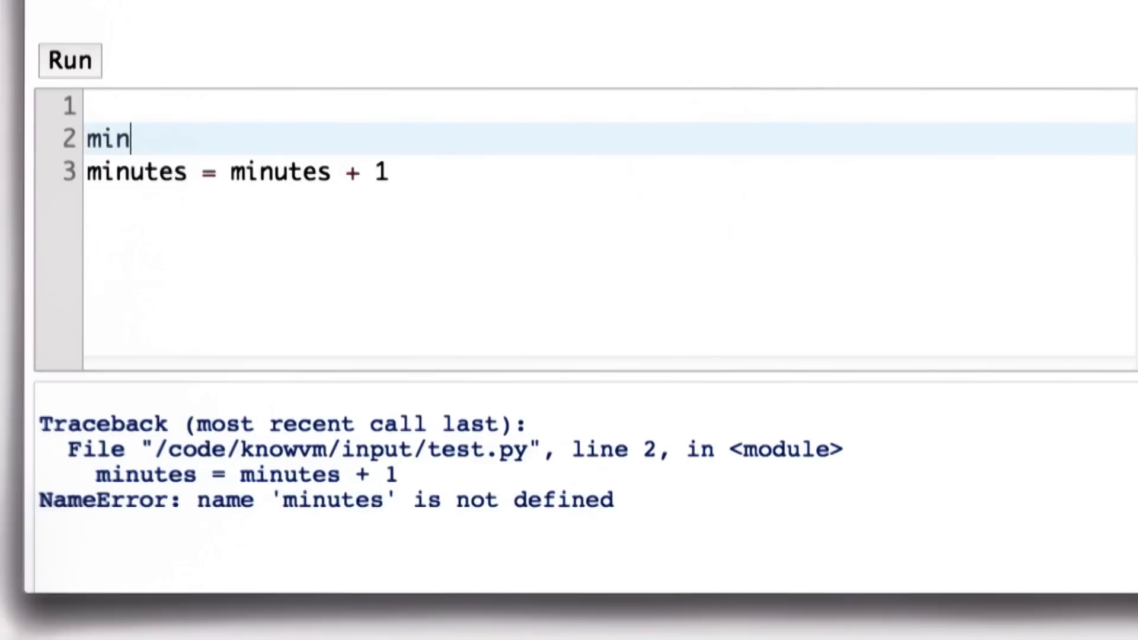
text(utes)
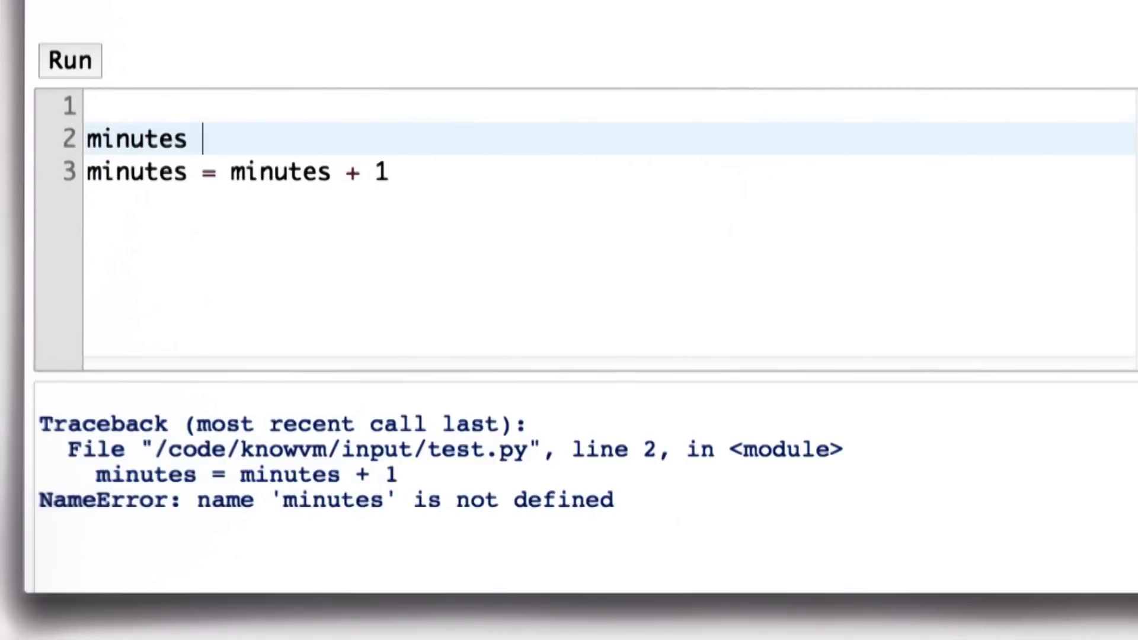
text(= 30)
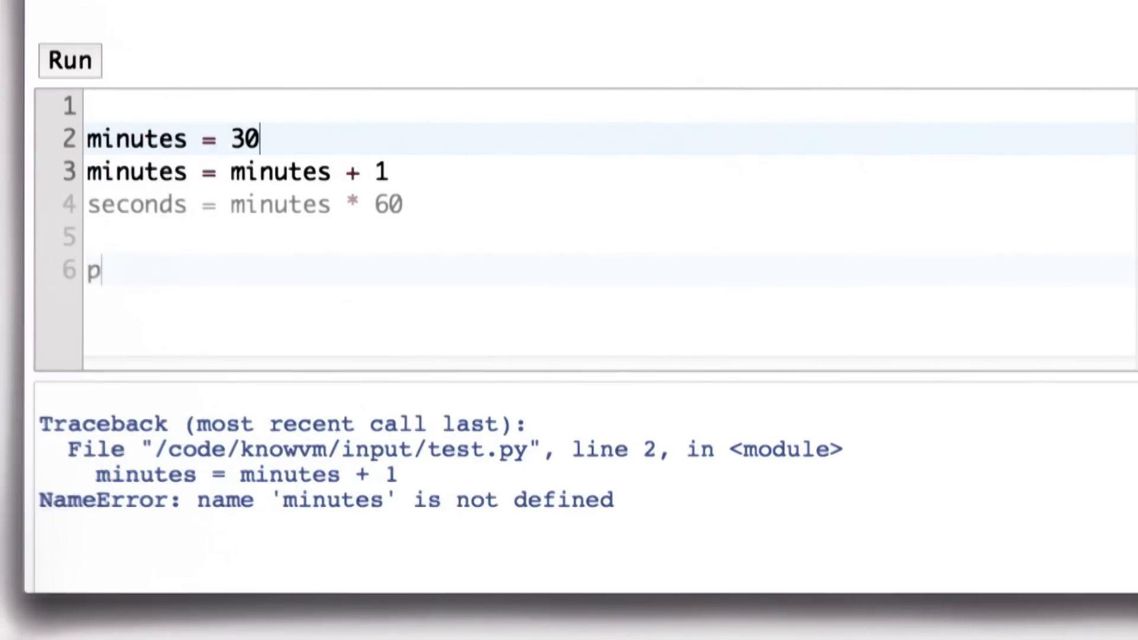
text(rint seconds)
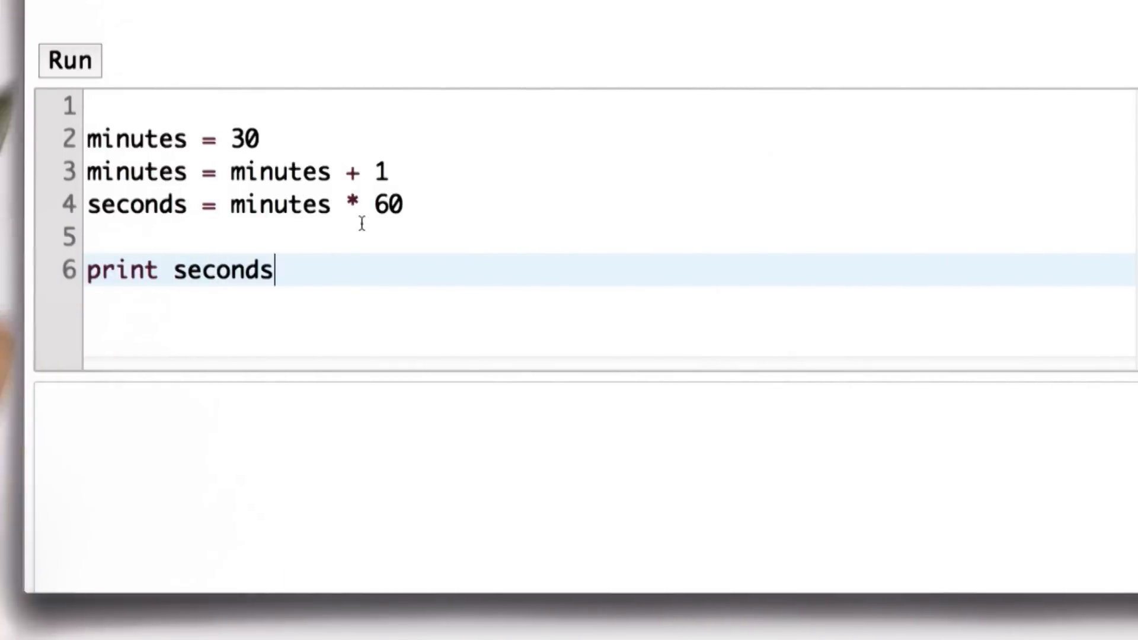
Run the revised script and confirm it prints 1860 without error.
click(69, 60)
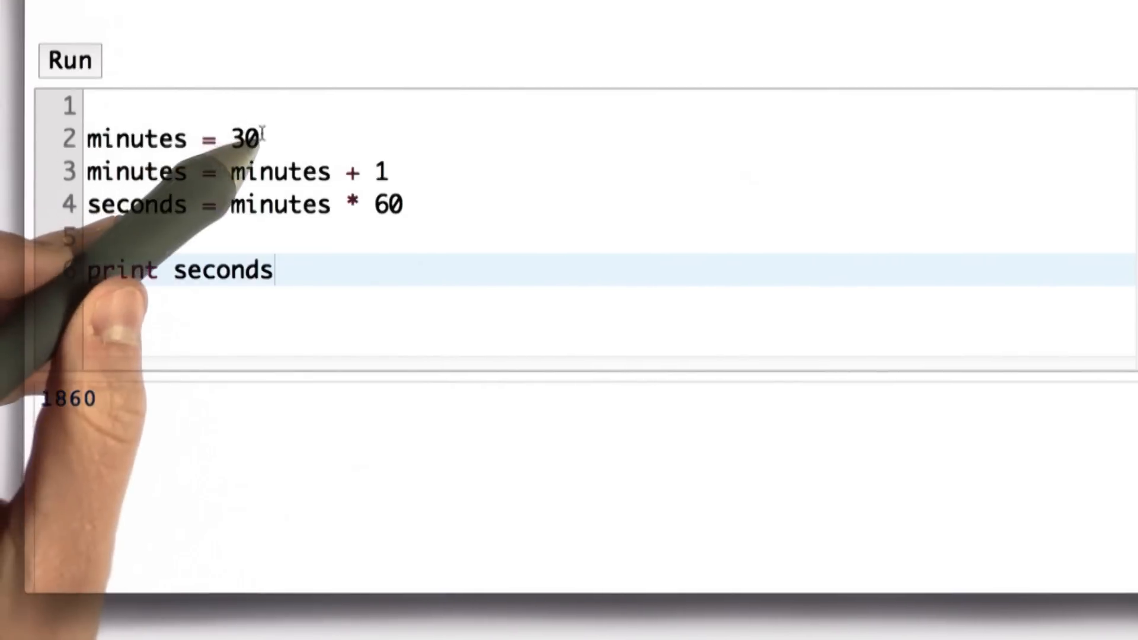
mouse_move(145, 342)
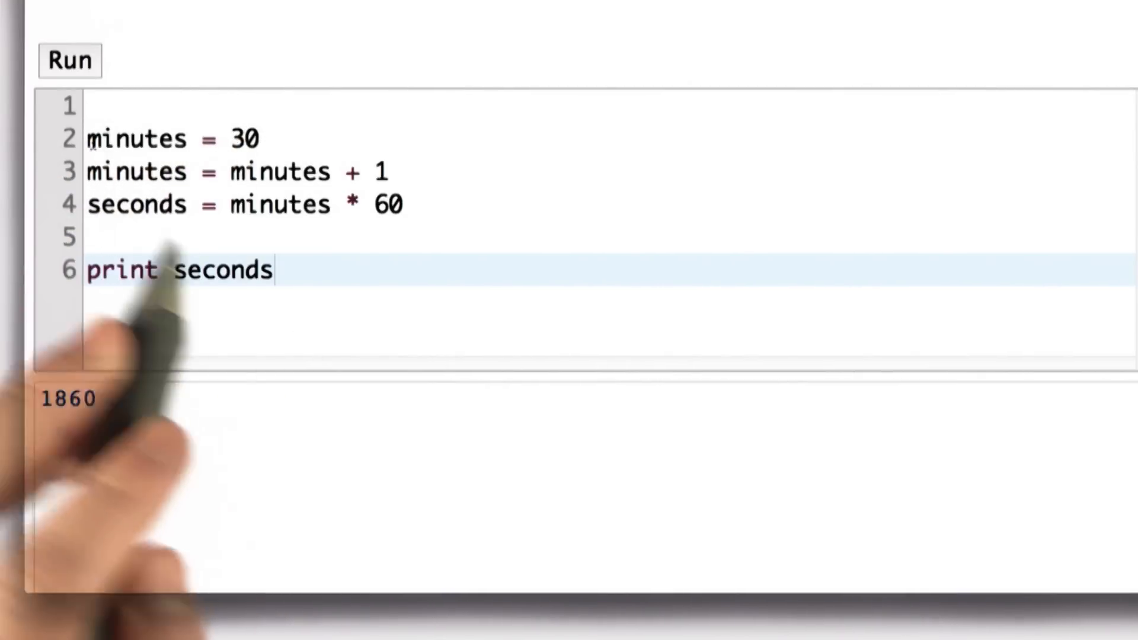